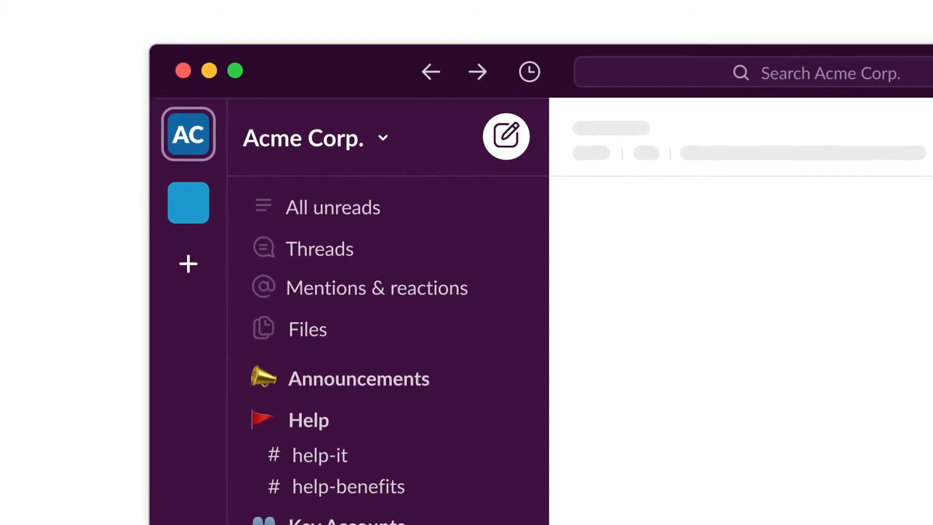
Open #help-it and scroll up through the recording and locked-laptop questions
left_click(320, 455)
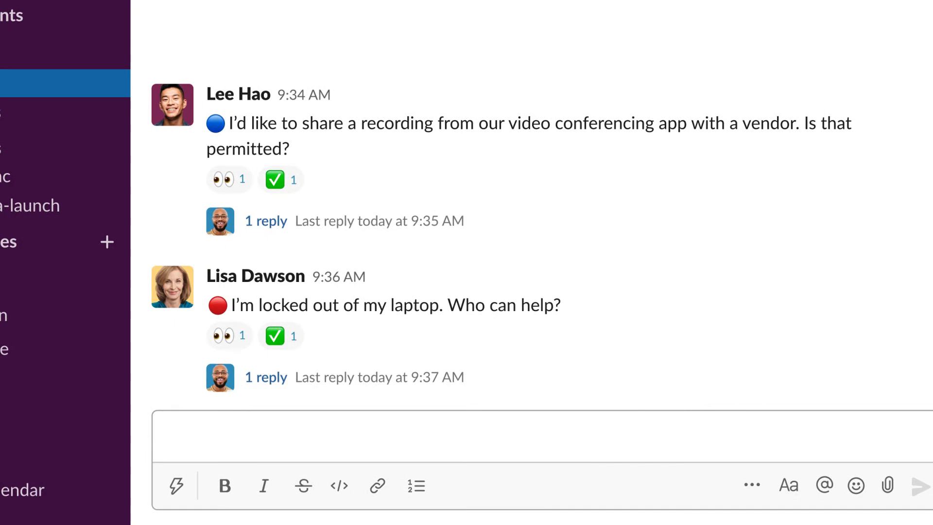
scroll("up", 3)
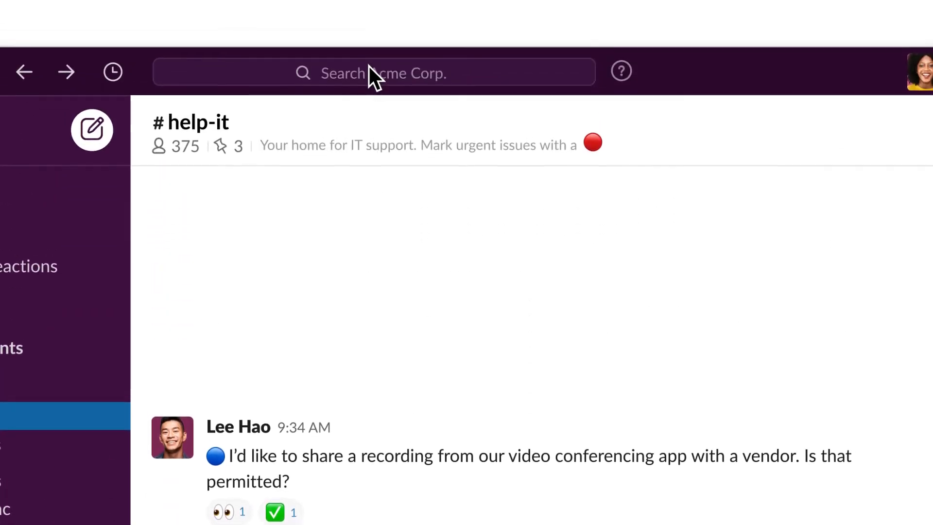
Search messages for 'printer setup', then close the search results
type("pr")
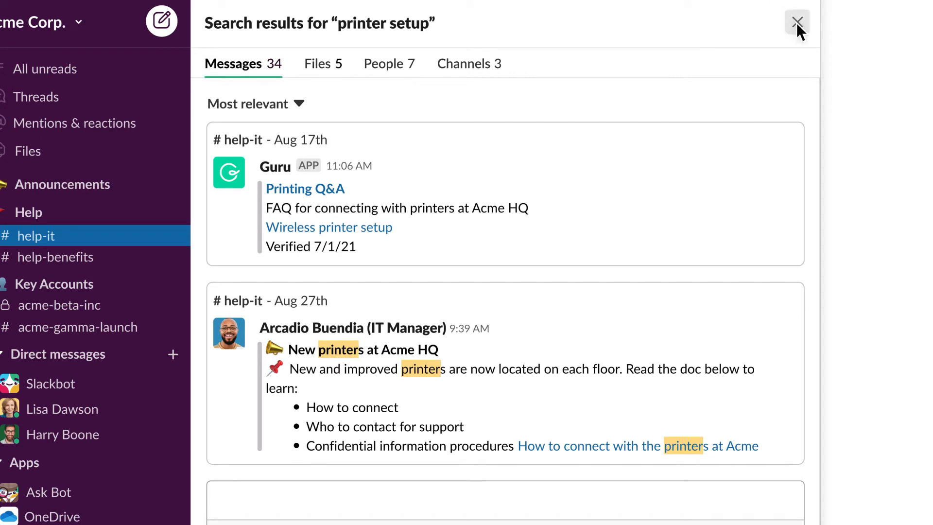
left_click(223, 458)
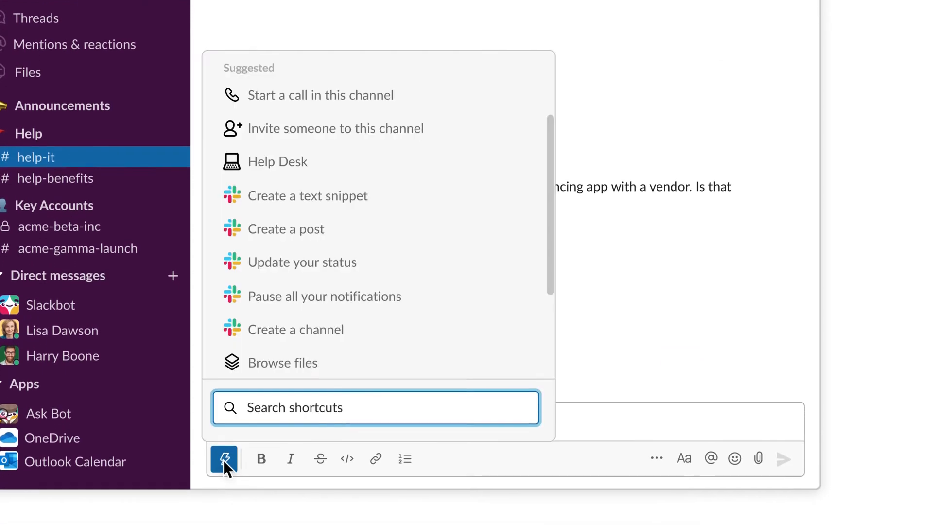
Submit a Help Desk request 'Need new keyboard and mouse' for shipping to my home address
left_click(277, 162)
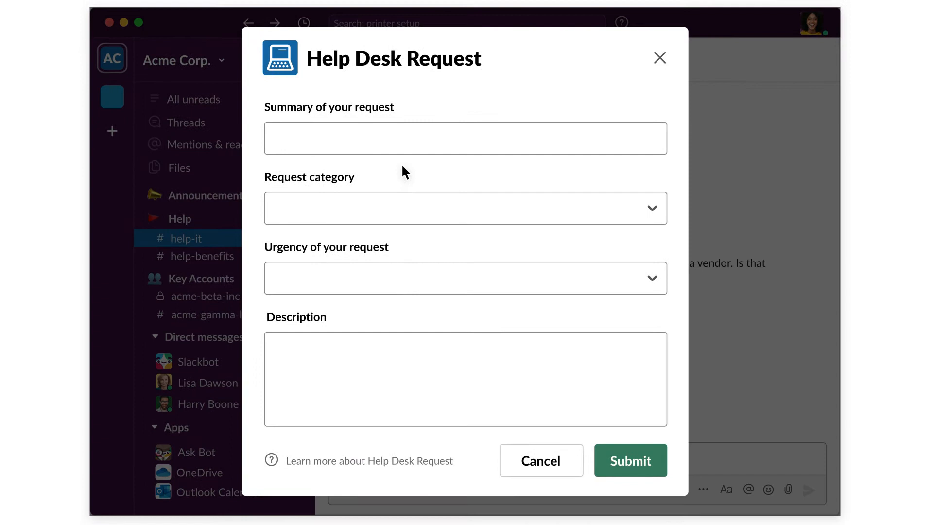
type("Need new keyboard and mouse")
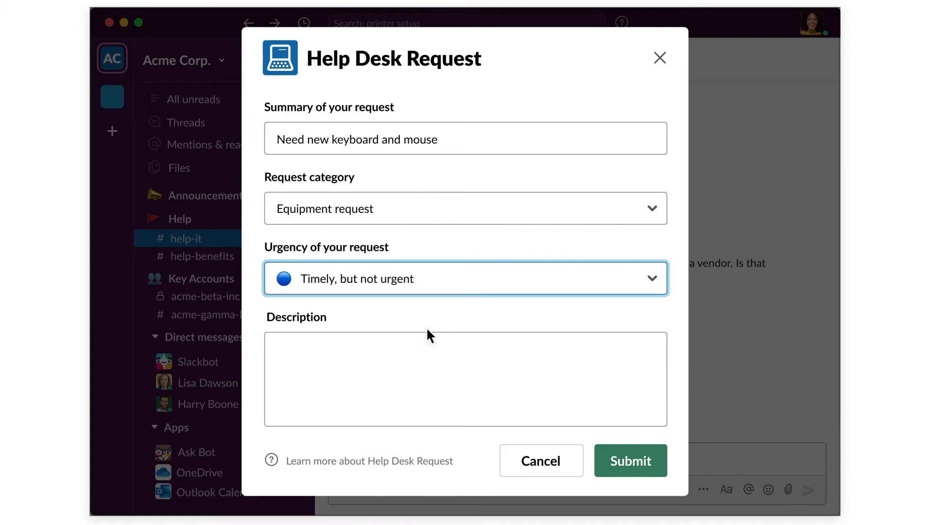
type("Ship to my home addre")
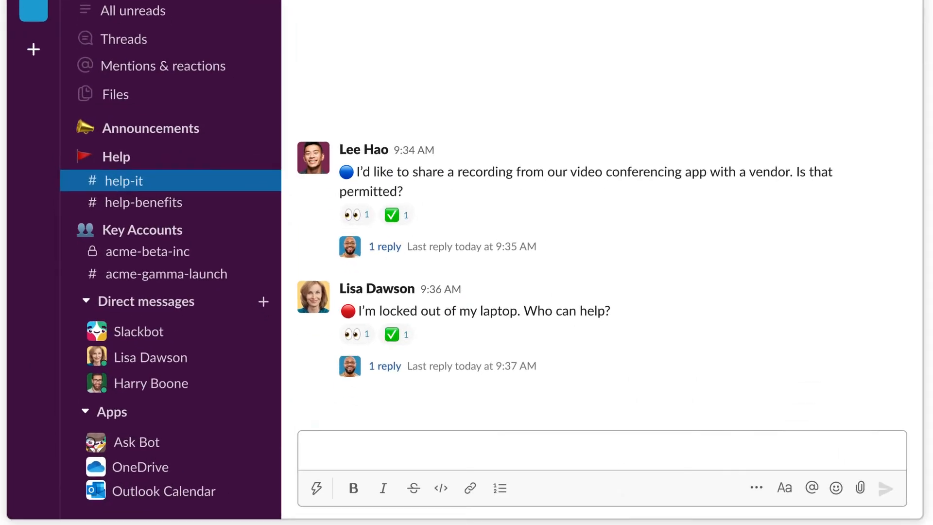
scroll("down", 3)
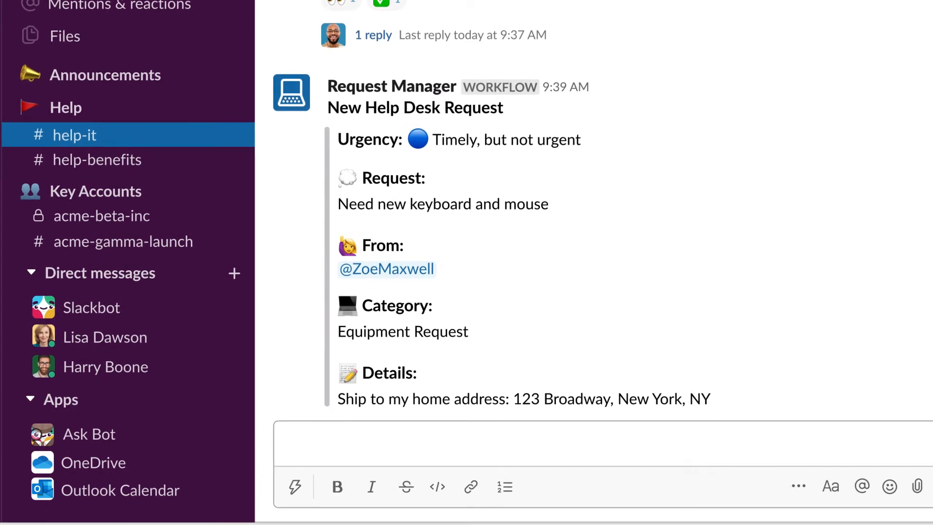
scroll("down", 3)
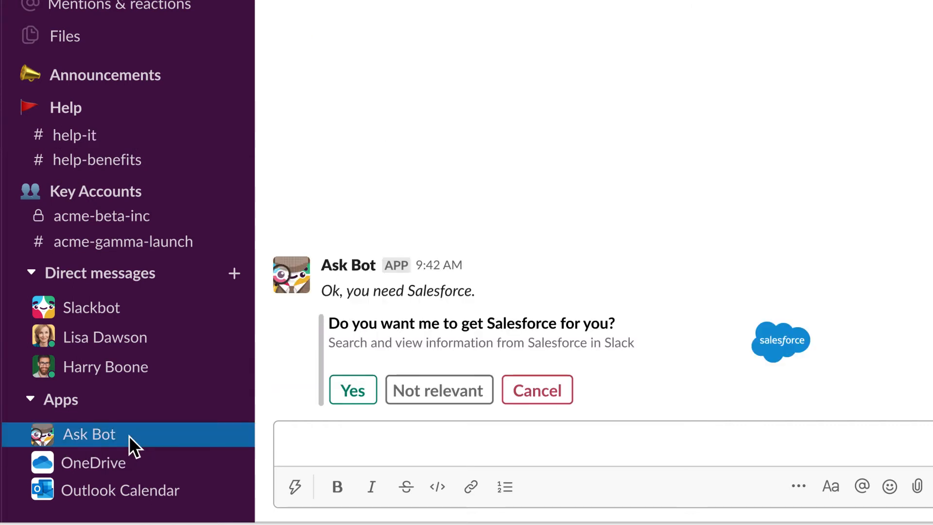
mouse_move(314, 413)
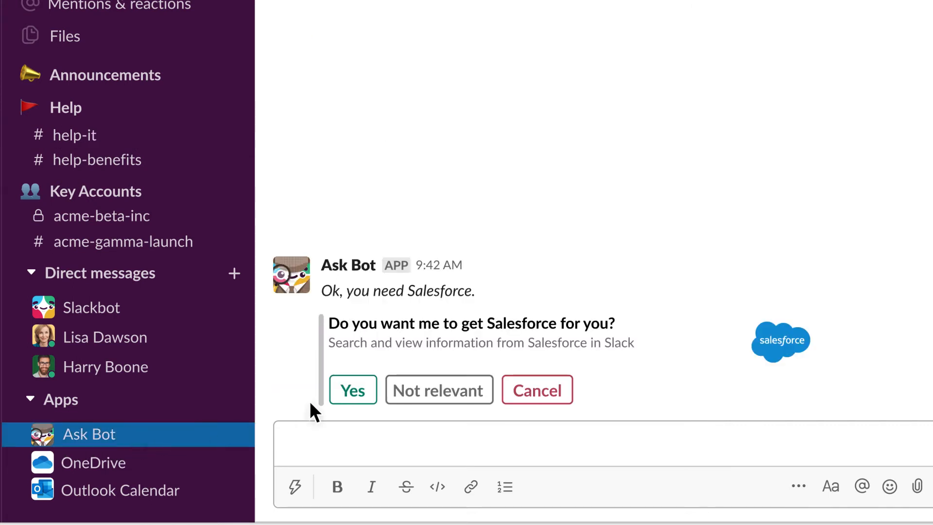
Accept Ask Bot's offer to get Salesforce access
left_click(352, 390)
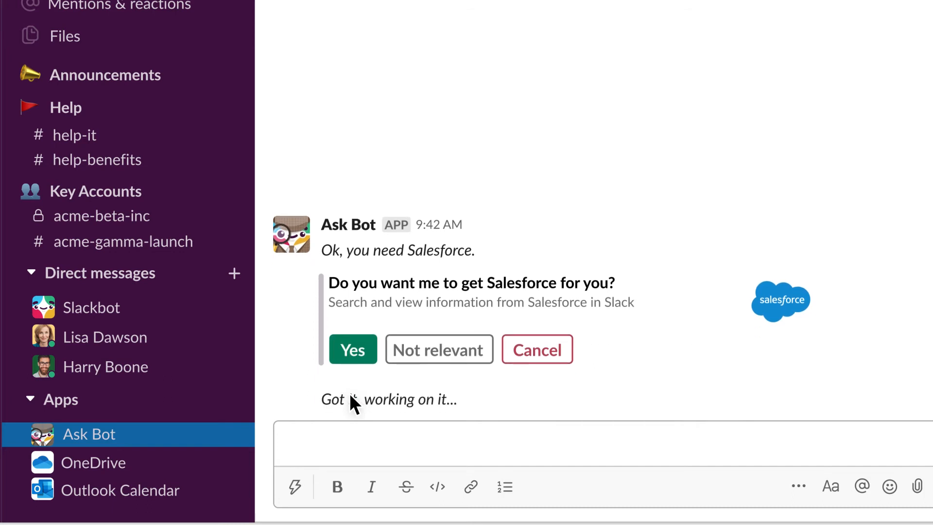
left_click(352, 349)
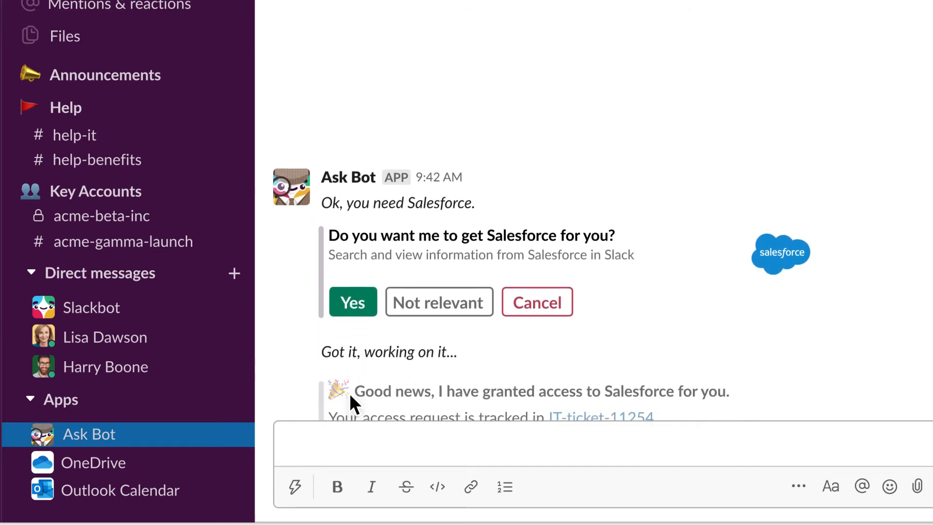